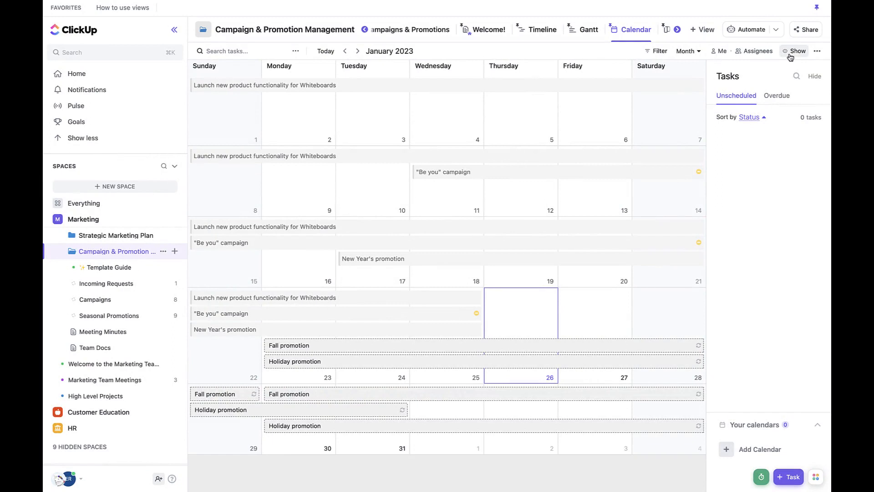
Step: Enable the Launch Date custom field in the calendar's Show settings and save the view changes
{"action": "left_click", "coordinate": [796, 51]}
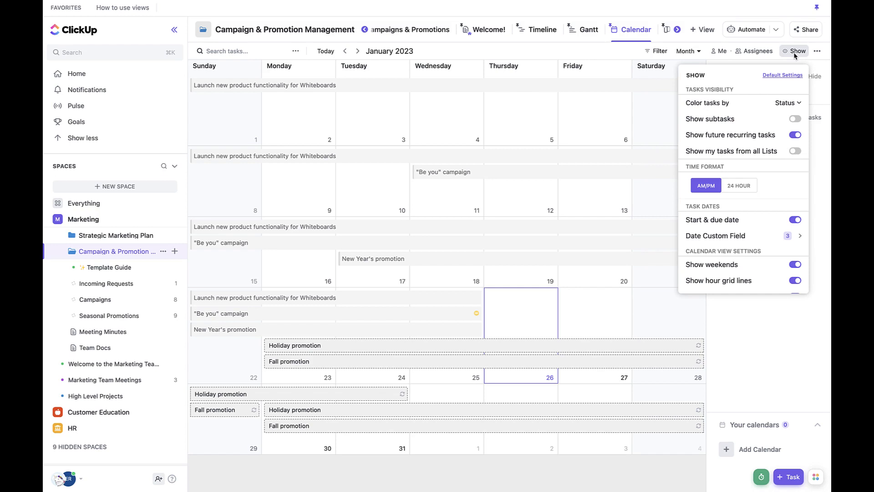
{"action": "mouse_move", "coordinate": [749, 194]}
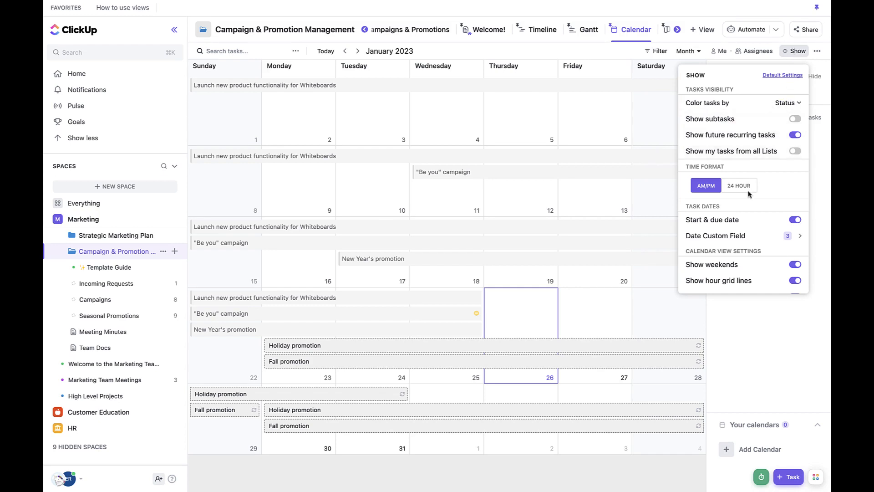
{"action": "mouse_move", "coordinate": [735, 242]}
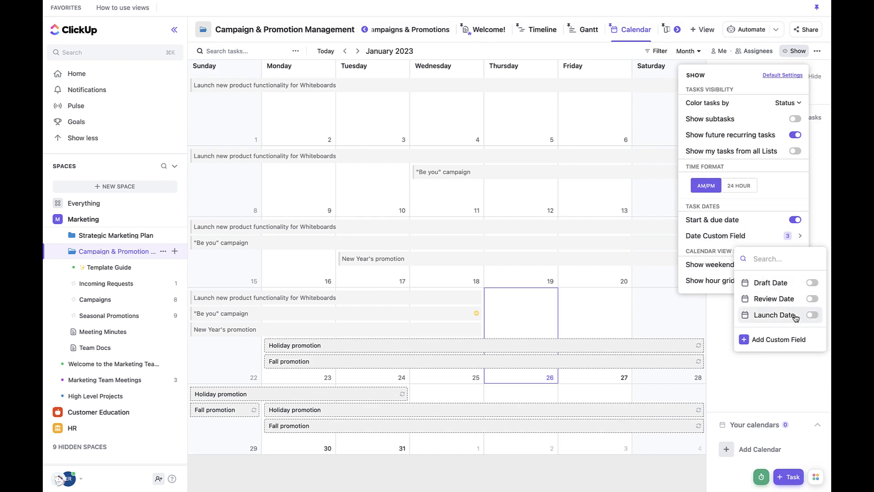
{"action": "left_click", "coordinate": [813, 315]}
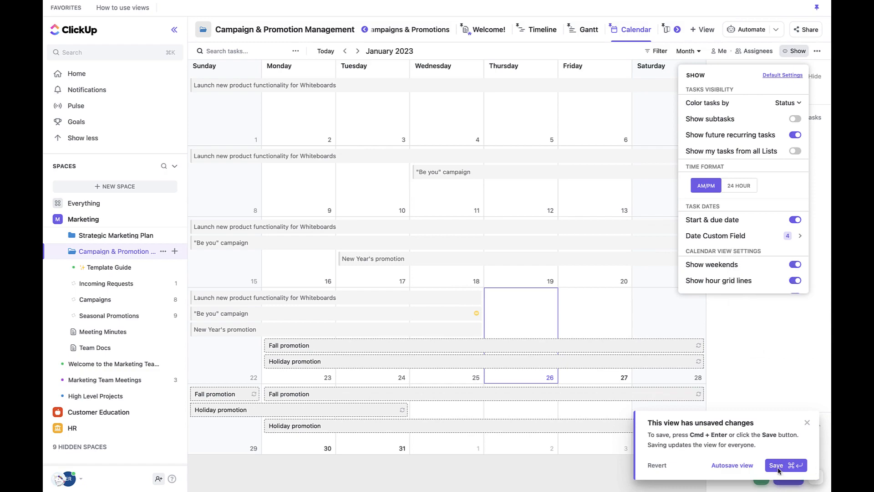
{"action": "left_click", "coordinate": [775, 465]}
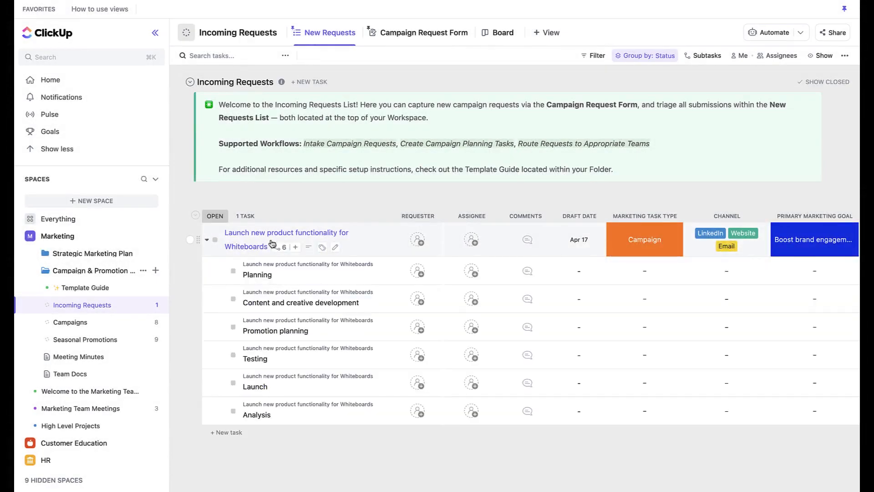
Step: View the Whiteboards launch task's custom fields and its six subtasks with due dates
{"action": "left_click", "coordinate": [285, 232]}
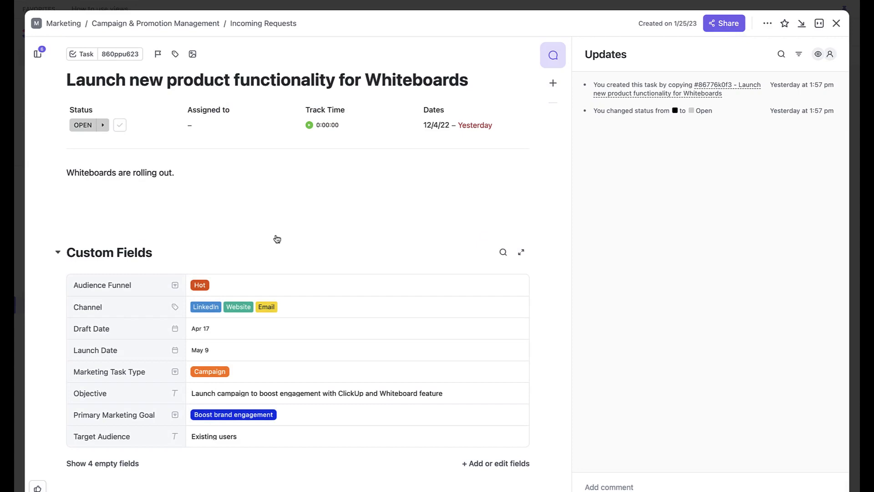
{"action": "scroll", "scroll_direction": "down", "scroll_amount": 3}
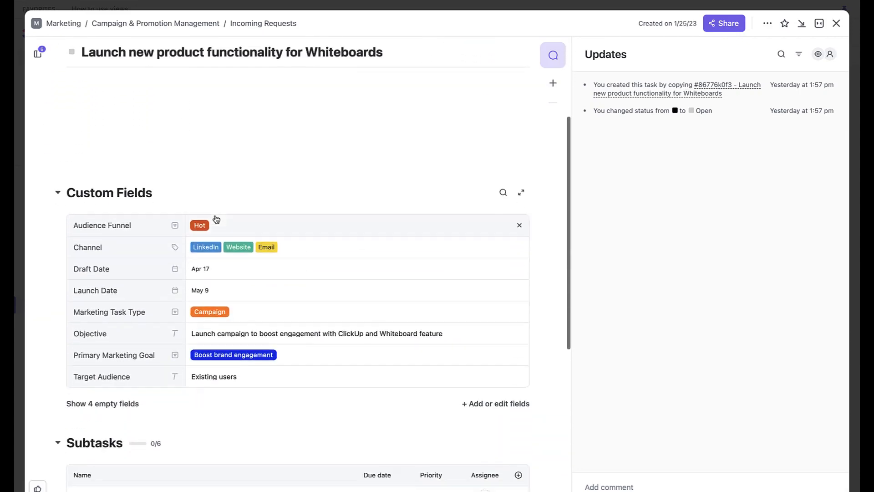
{"action": "scroll", "scroll_direction": "down", "scroll_amount": 3}
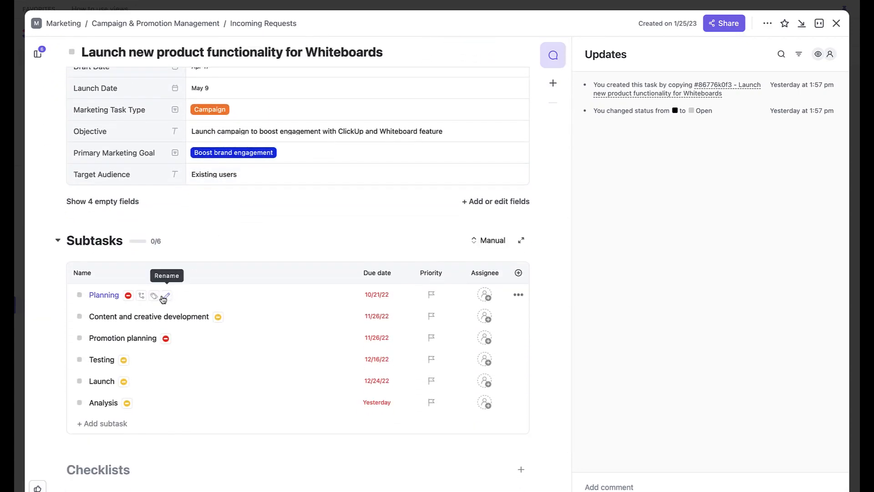
{"action": "mouse_move", "coordinate": [159, 369]}
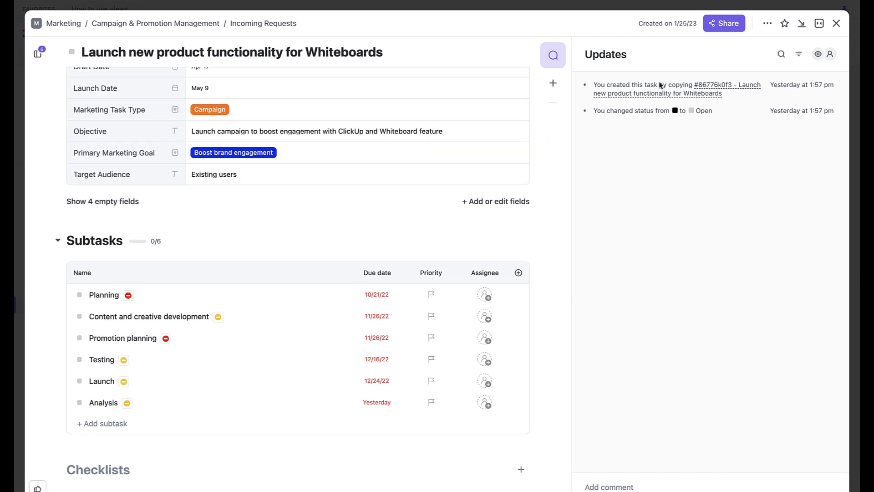
{"action": "mouse_move", "coordinate": [767, 23]}
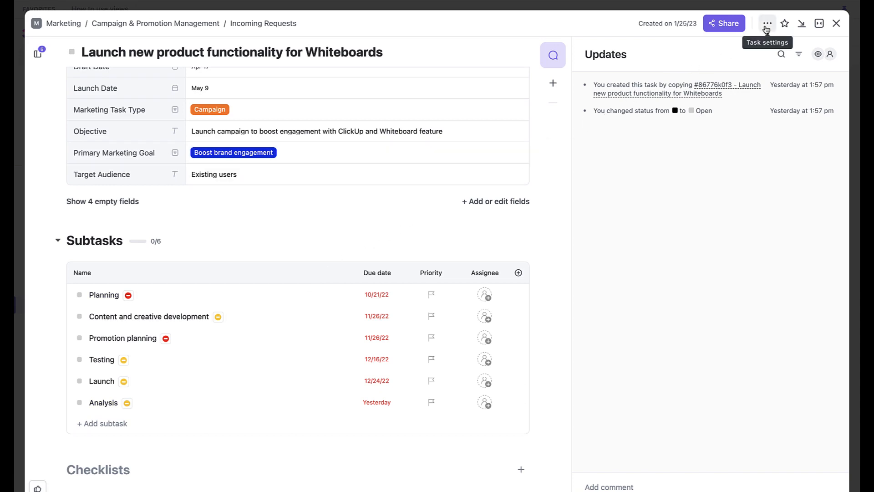
Step: Start Save as Template for the Whiteboards task and choose Customize included items
{"action": "left_click", "coordinate": [766, 24]}
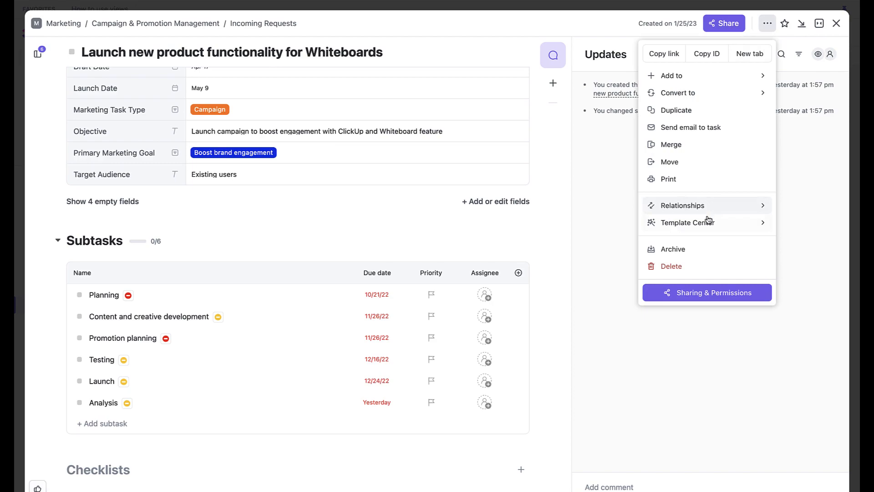
{"action": "mouse_move", "coordinate": [688, 222]}
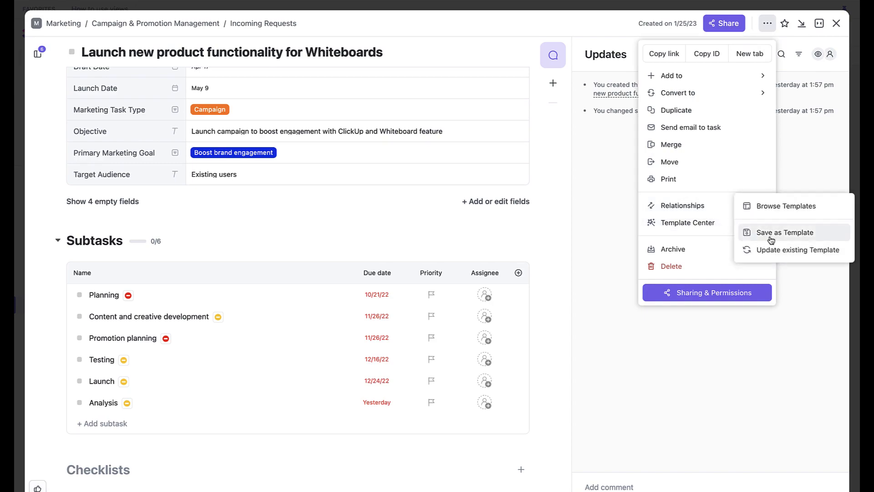
{"action": "left_click", "coordinate": [786, 232]}
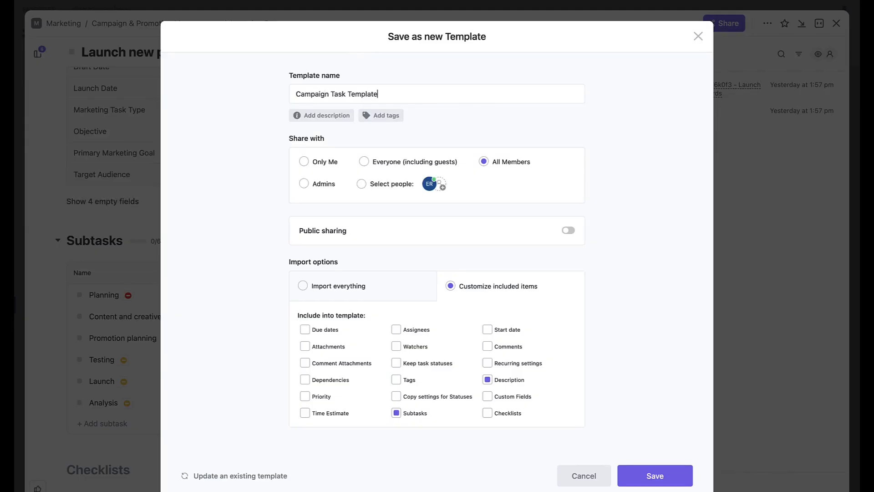
{"action": "left_click", "coordinate": [302, 285]}
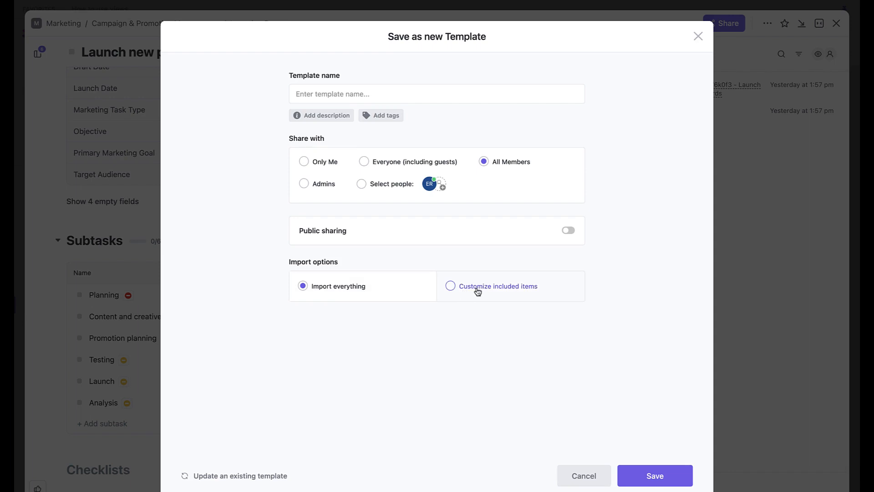
{"action": "left_click", "coordinate": [450, 286]}
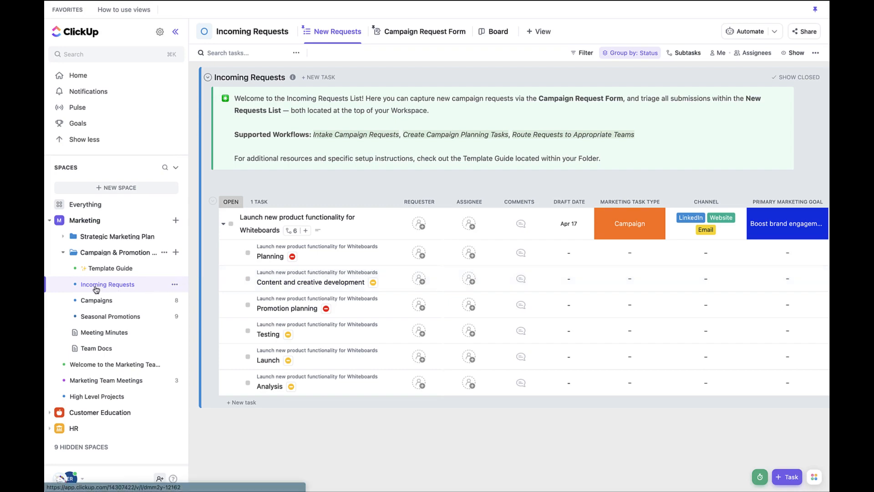
{"action": "mouse_move", "coordinate": [169, 283]}
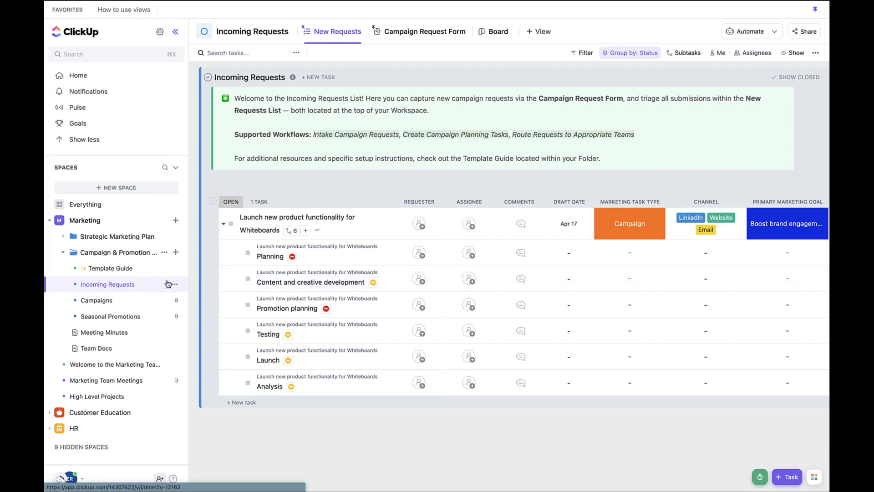
Step: Start a new automation from the Incoming Requests list settings
{"action": "left_click", "coordinate": [172, 285]}
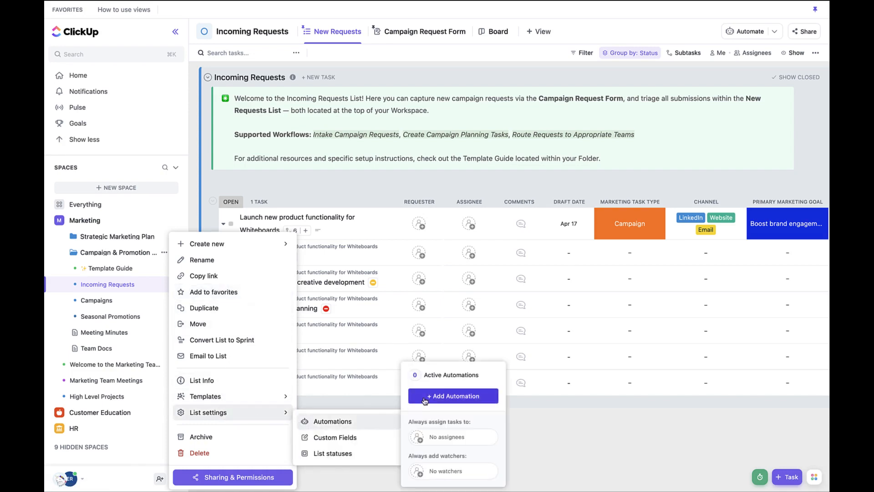
{"action": "left_click", "coordinate": [452, 396]}
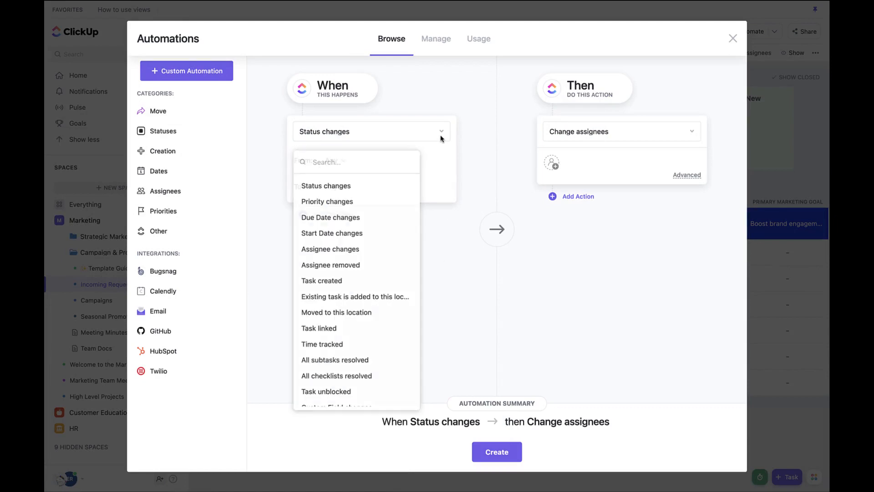
{"action": "mouse_move", "coordinate": [371, 285]}
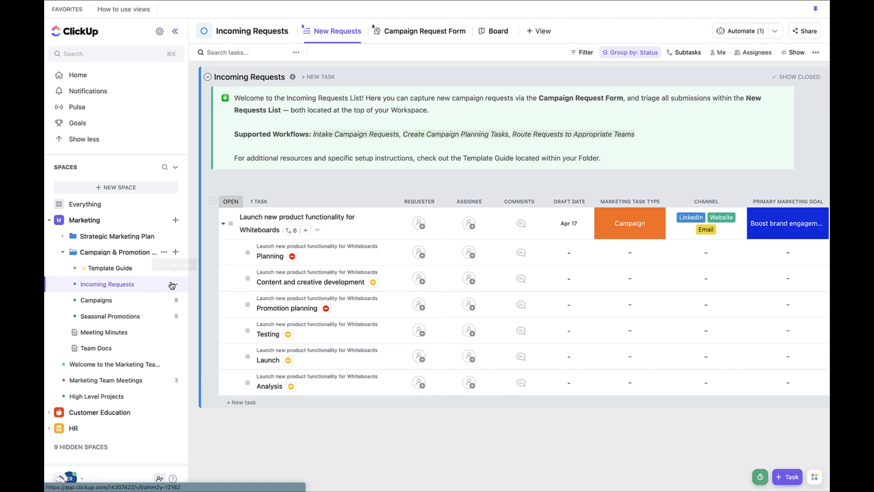
Step: Set the automation trigger to a change in the Marketing Task Type custom field
{"action": "left_click", "coordinate": [171, 284]}
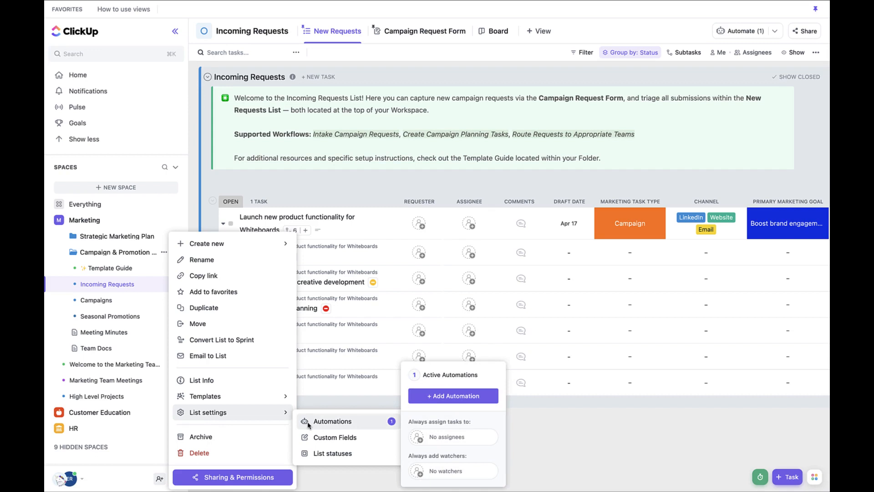
{"action": "left_click", "coordinate": [453, 395]}
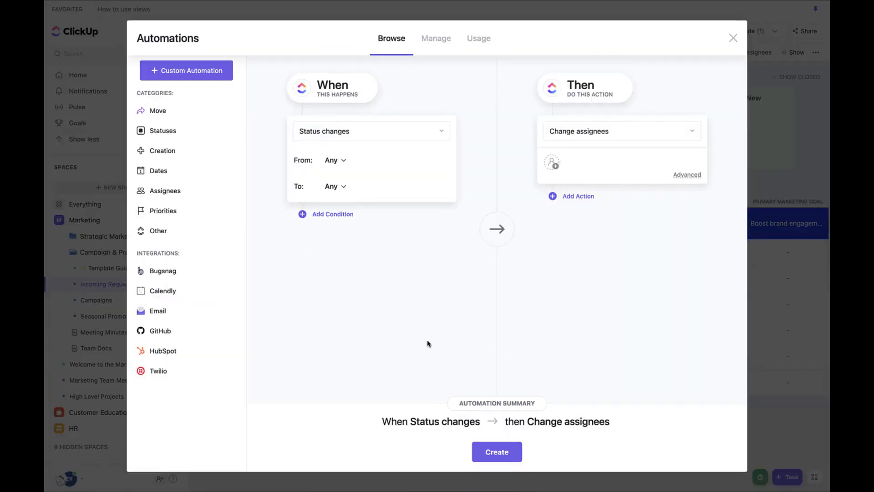
{"action": "left_click", "coordinate": [371, 132]}
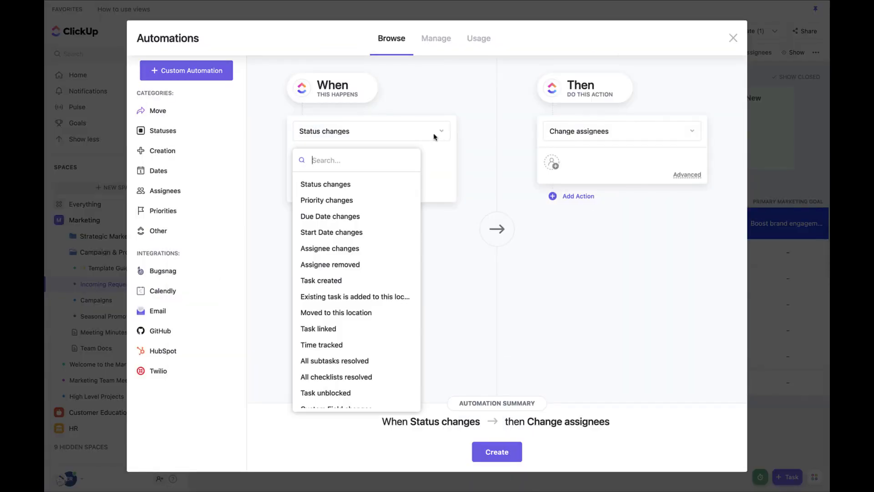
{"action": "left_click", "coordinate": [335, 409]}
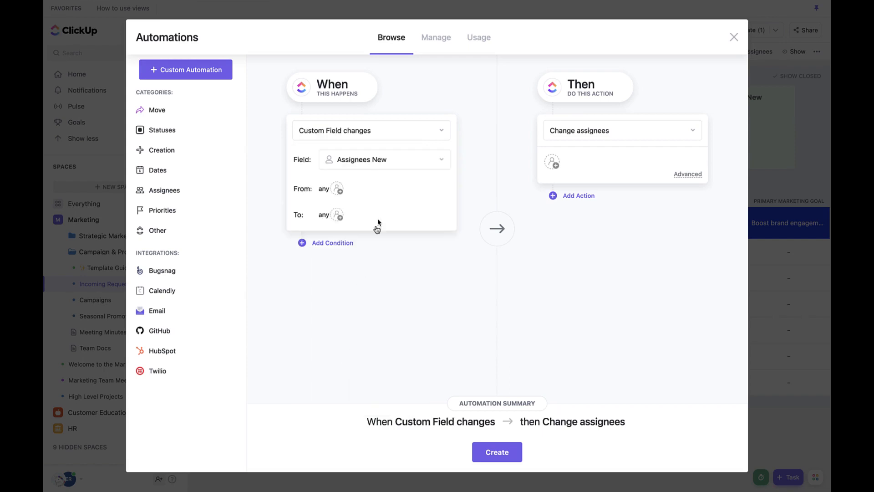
{"action": "left_click", "coordinate": [621, 130]}
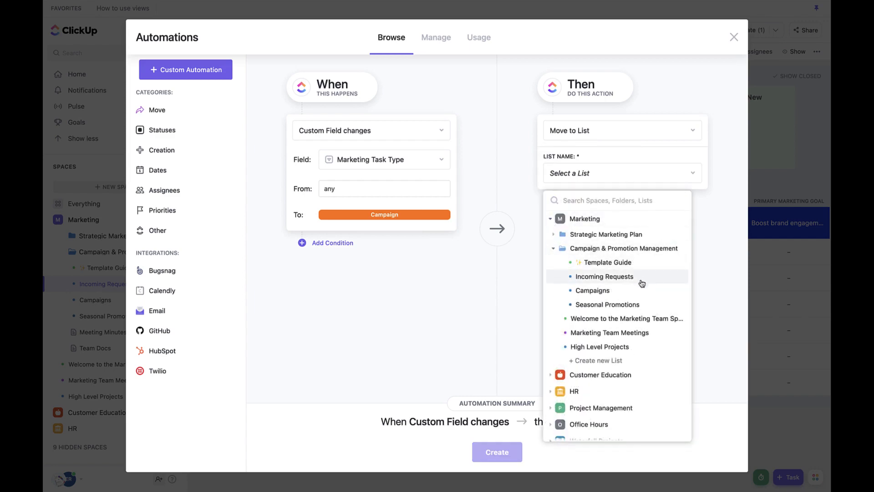
{"action": "left_click", "coordinate": [591, 290]}
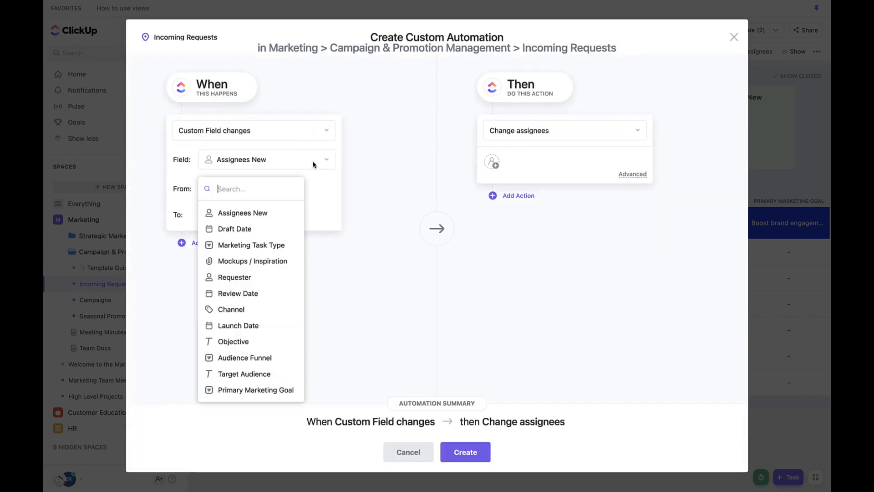
{"action": "left_click", "coordinate": [251, 245]}
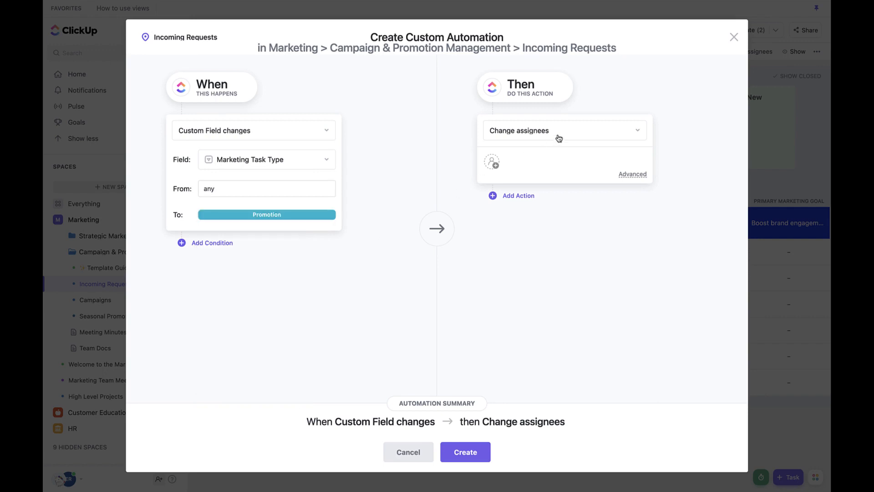
Step: Set the action to Move to List with Seasonal Promotions as destination and create the automation
{"action": "left_click", "coordinate": [564, 130]}
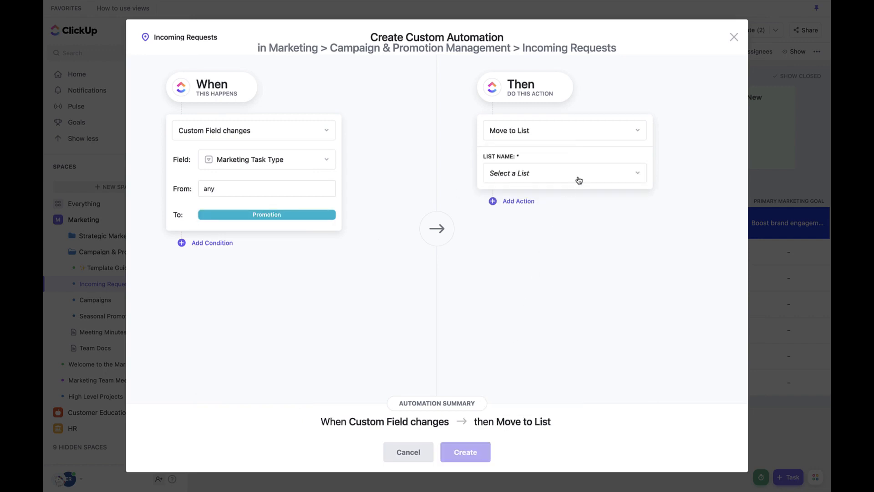
{"action": "left_click", "coordinate": [562, 173]}
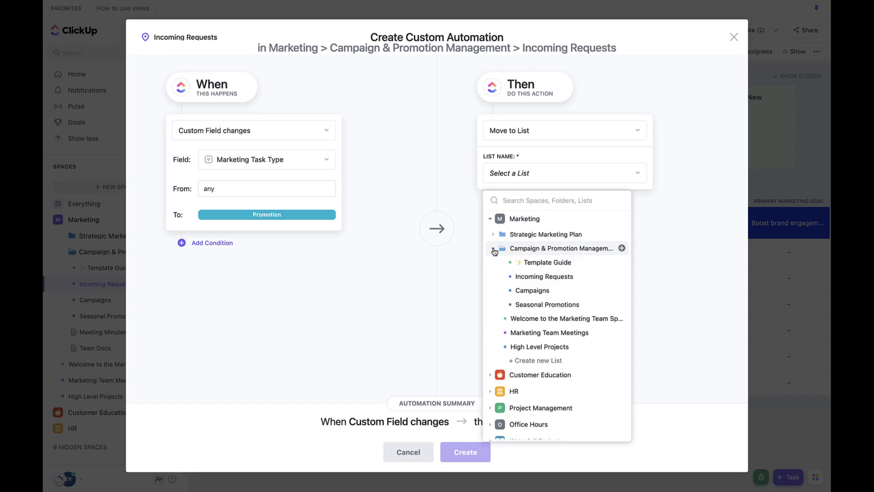
{"action": "left_click", "coordinate": [548, 304]}
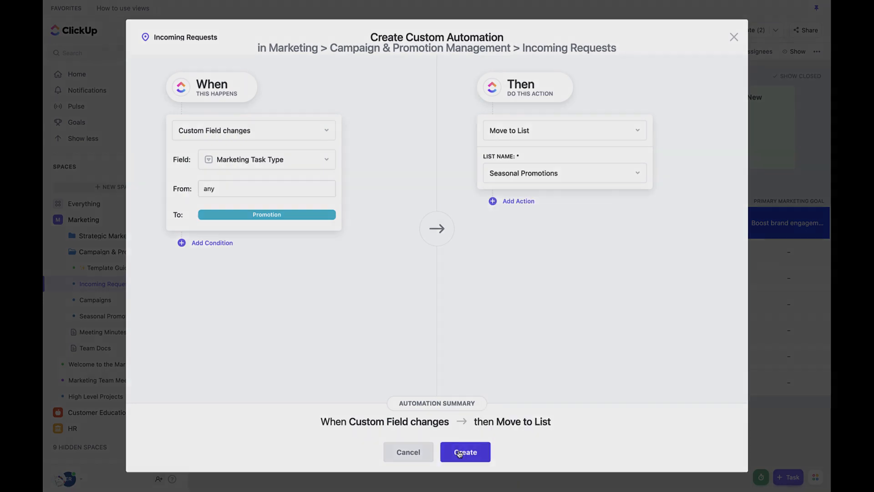
{"action": "left_click", "coordinate": [465, 452]}
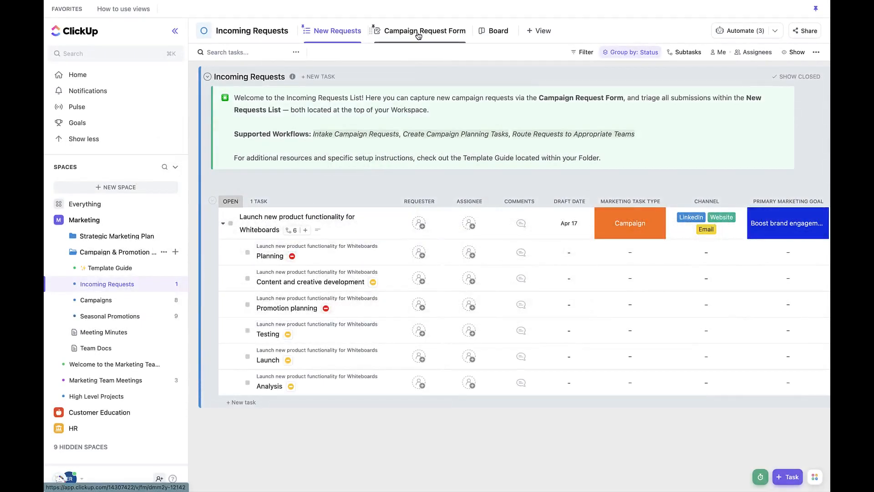
Step: Start another Incoming Requests automation triggered when a task is created
{"action": "left_click", "coordinate": [425, 31]}
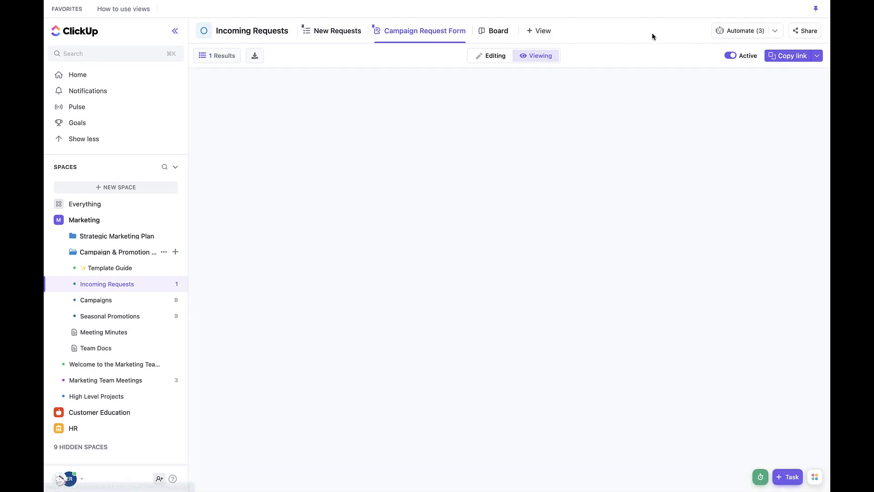
{"action": "left_click", "coordinate": [740, 31]}
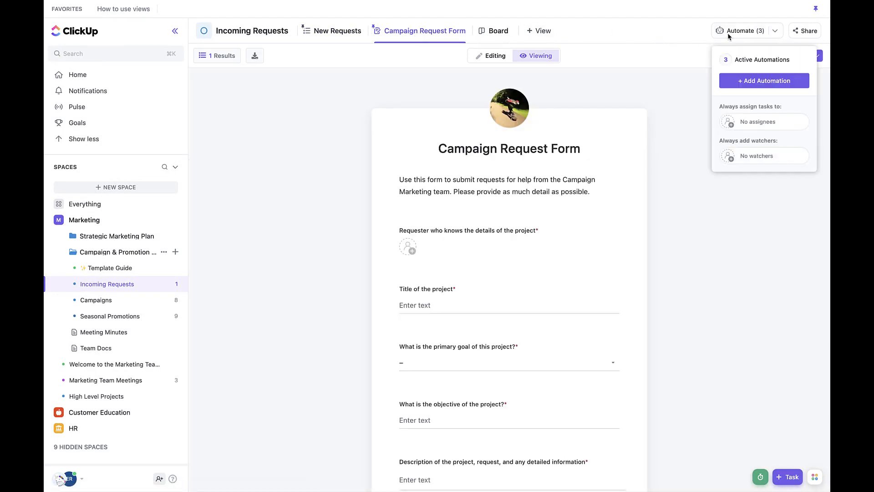
{"action": "left_click", "coordinate": [763, 80]}
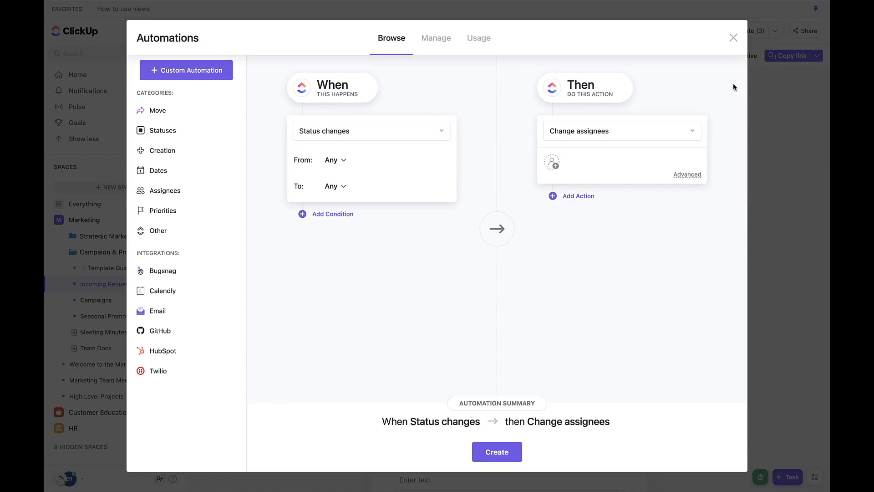
{"action": "left_click", "coordinate": [371, 131]}
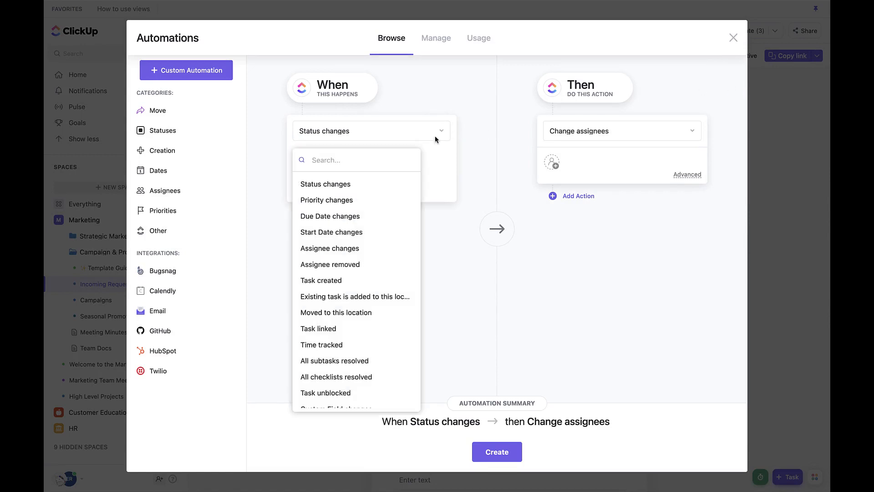
{"action": "left_click", "coordinate": [321, 281]}
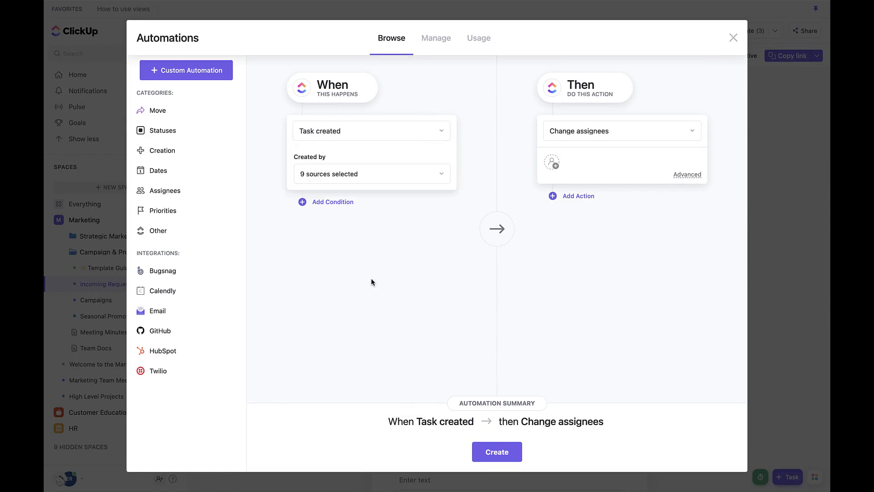
{"action": "left_click", "coordinate": [620, 130]}
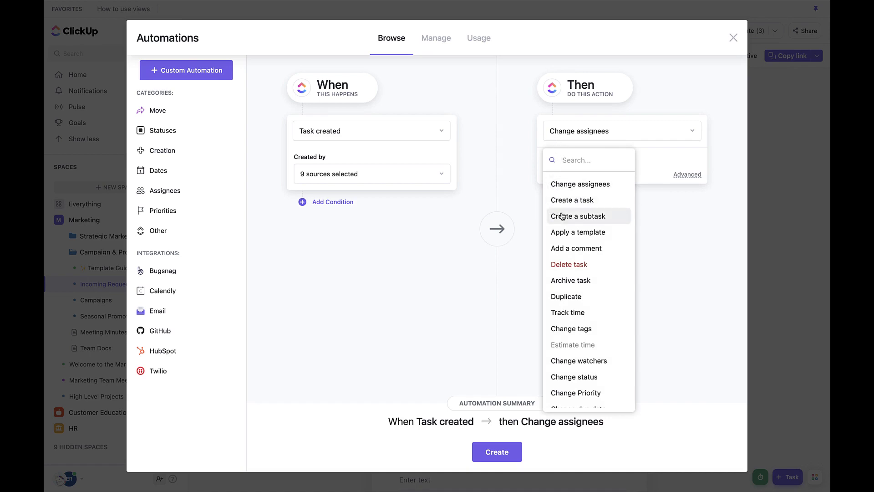
{"action": "left_click", "coordinate": [576, 247]}
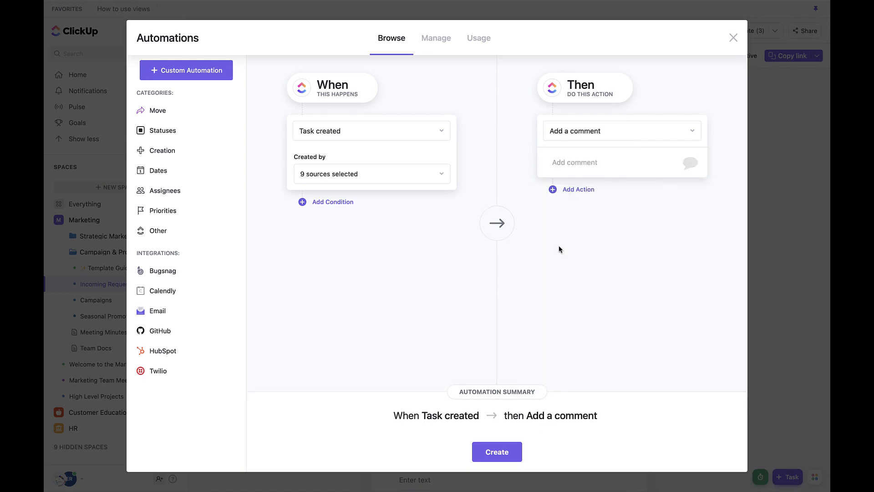
{"action": "left_click", "coordinate": [575, 163]}
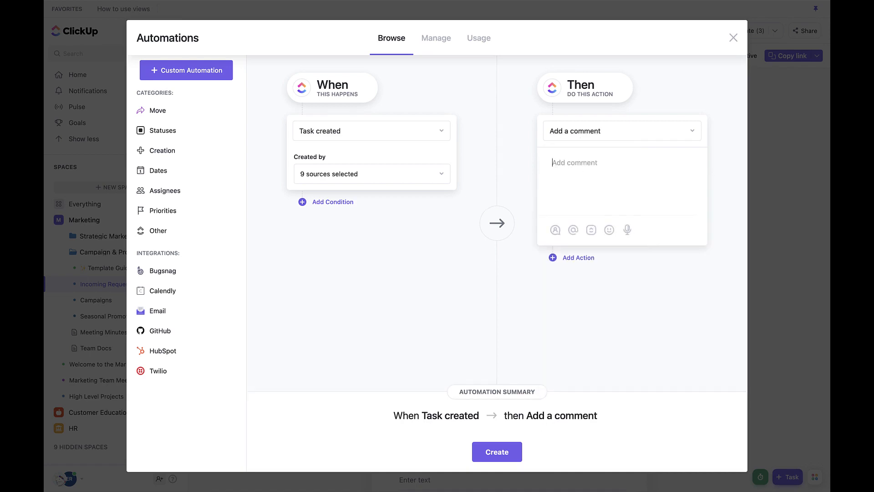
{"action": "type", "text": "@marketing-team A new req"}
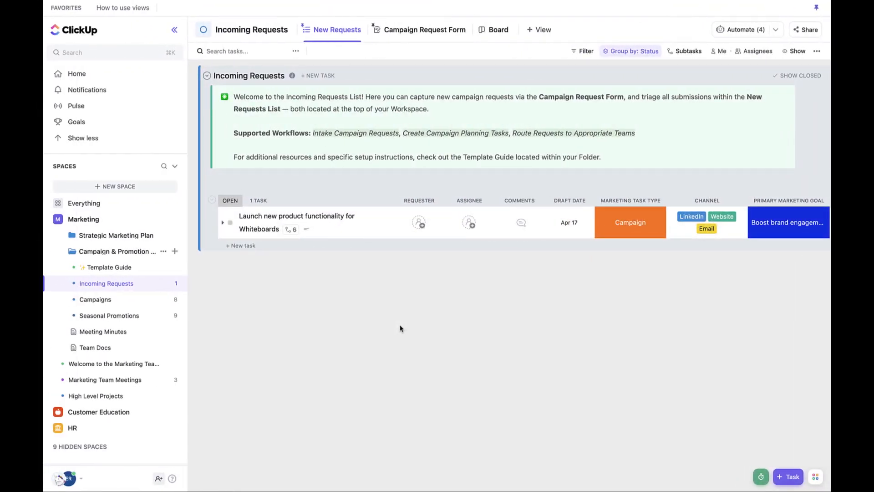
Step: Add a Formula column named 'budget Remaining' to the Campaigns list
{"action": "left_click", "coordinate": [95, 300]}
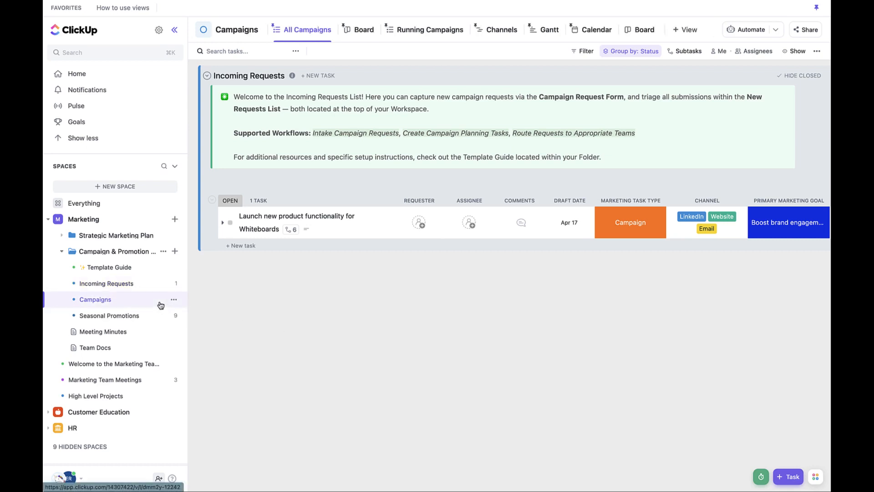
{"action": "left_click", "coordinate": [306, 29]}
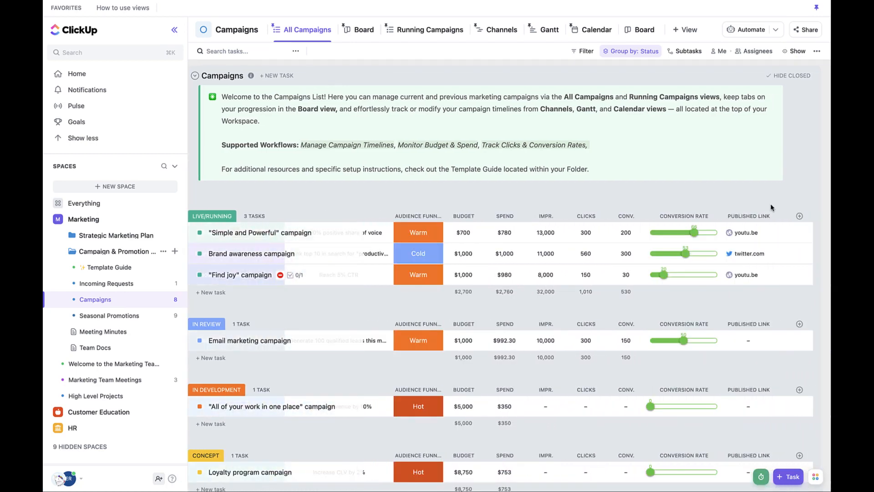
{"action": "left_click", "coordinate": [799, 216]}
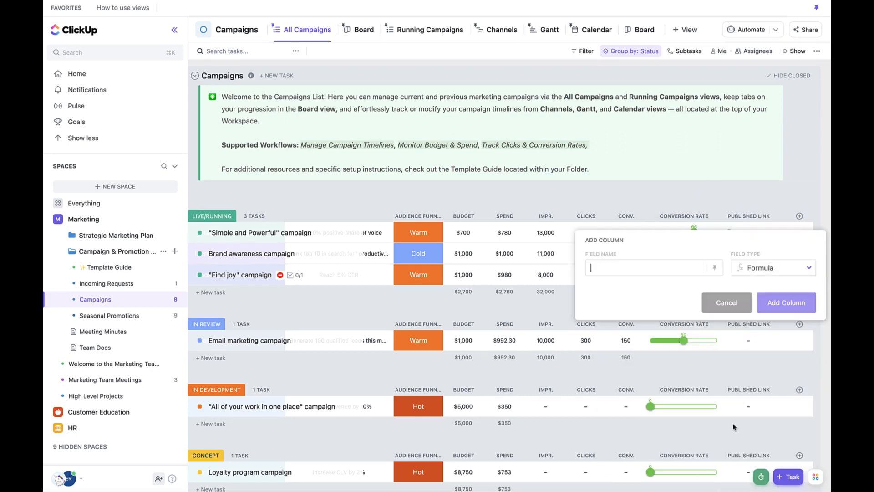
{"action": "type", "text": "budget Rema"}
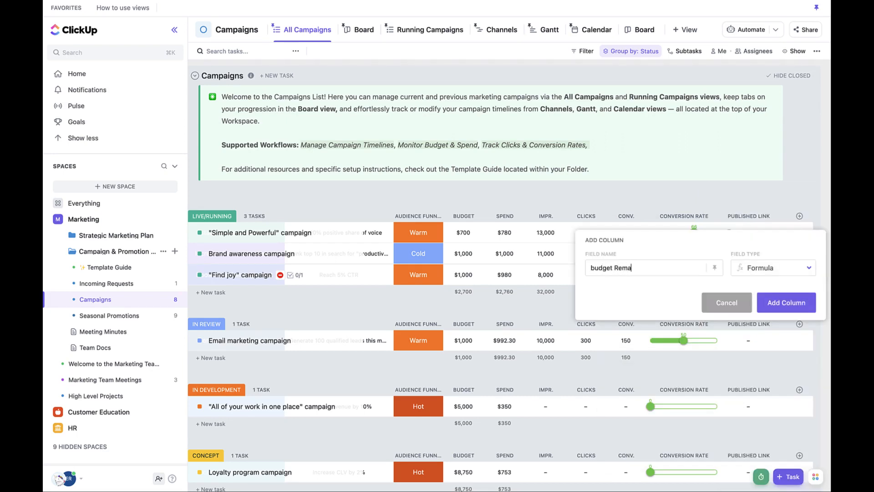
{"action": "left_click", "coordinate": [785, 302]}
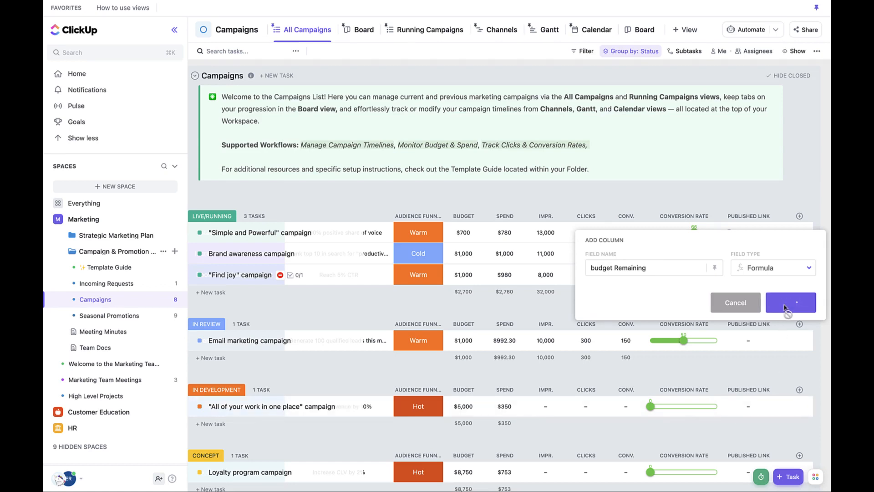
{"action": "left_click", "coordinate": [790, 302]}
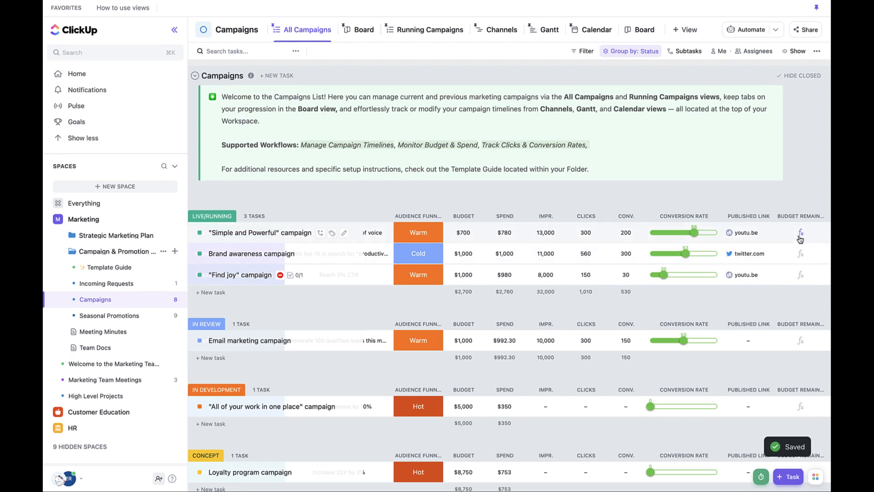
Step: Define budget Remaining as Budget minus Spend and calculate it for every campaign
{"action": "left_click", "coordinate": [800, 232]}
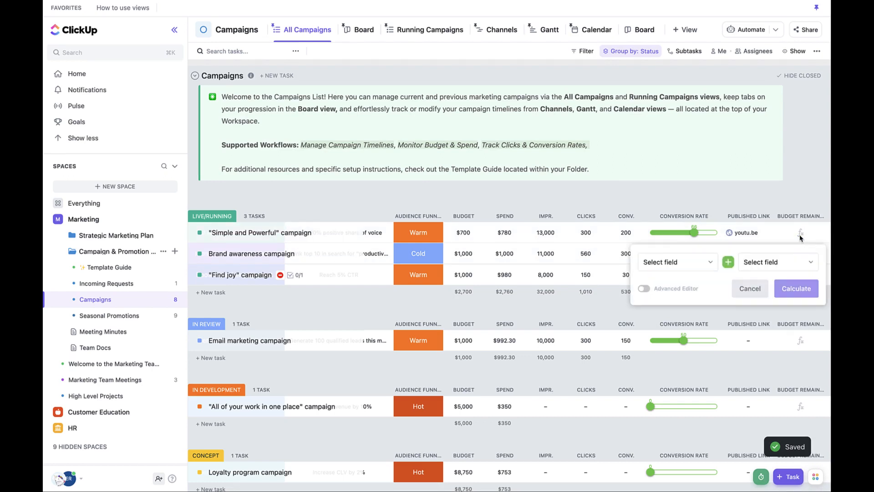
{"action": "left_click", "coordinate": [676, 262]}
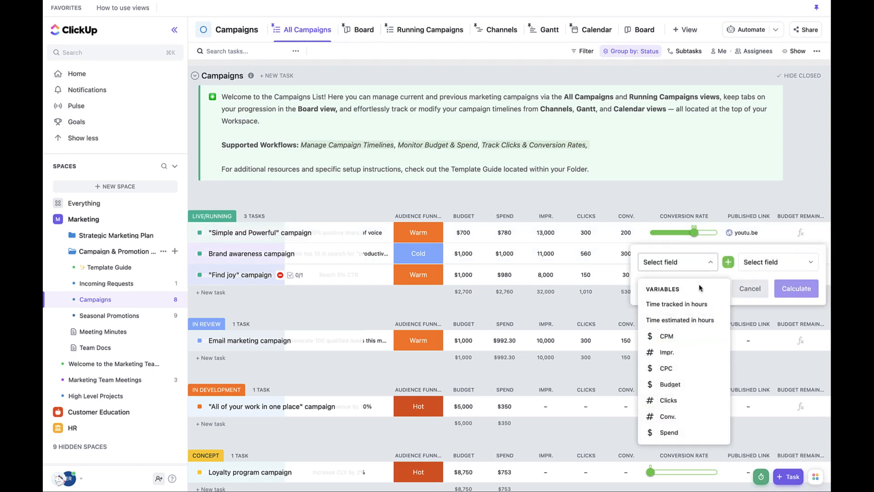
{"action": "left_click", "coordinate": [669, 386]}
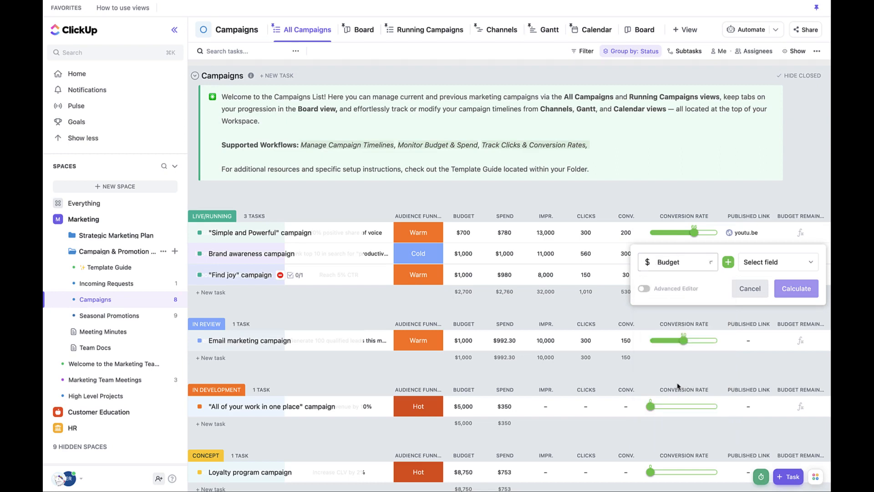
{"action": "left_click", "coordinate": [776, 262]}
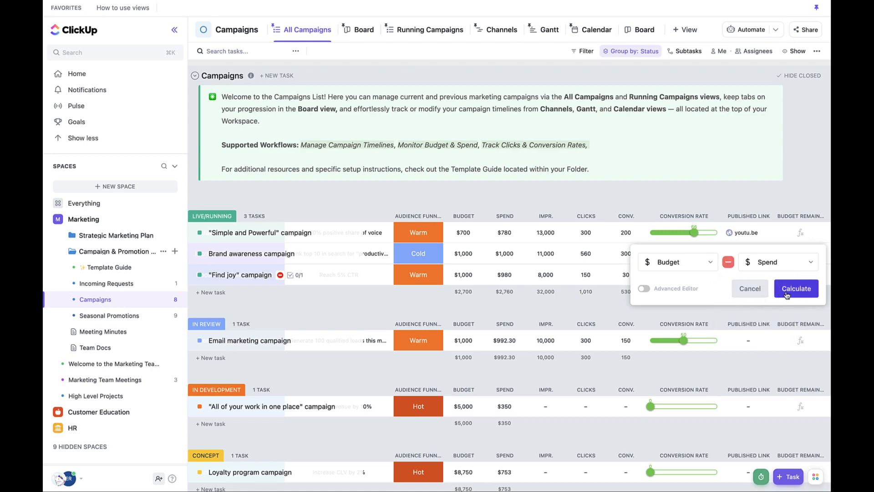
{"action": "left_click", "coordinate": [796, 289]}
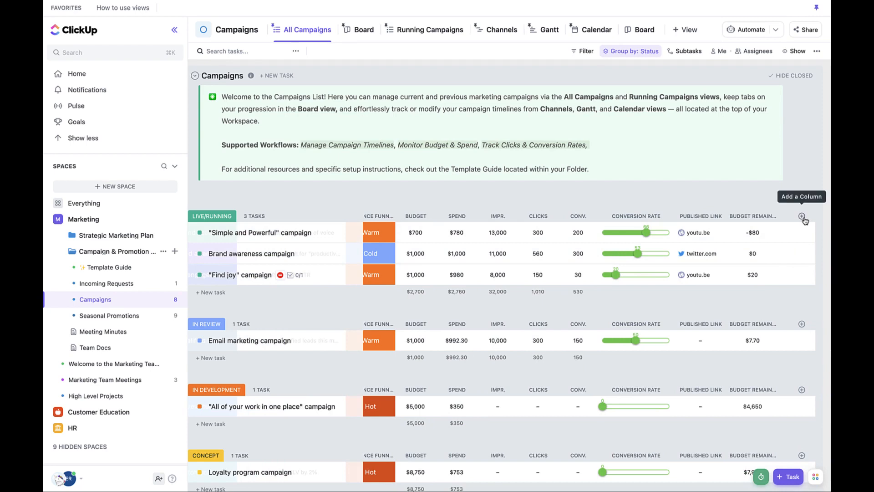
Step: Add a Formula column named 'Conversion Rate Fx' to the Campaigns list
{"action": "left_click", "coordinate": [802, 216]}
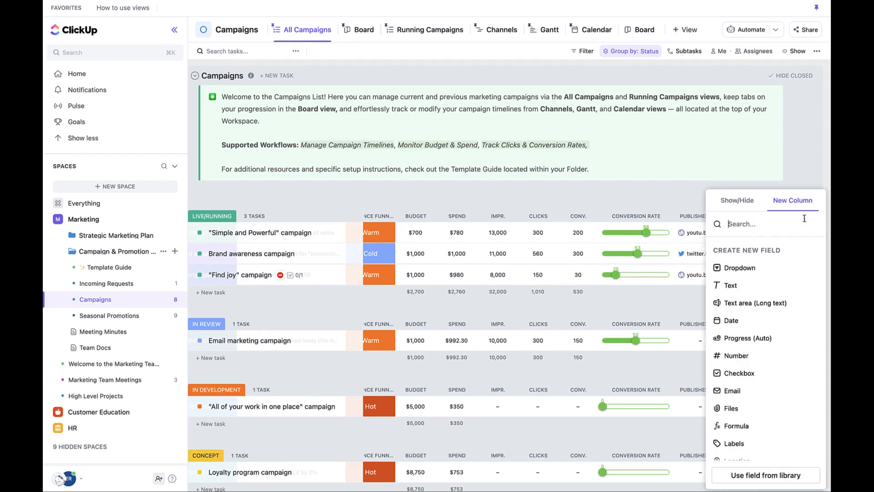
{"action": "mouse_move", "coordinate": [739, 373]}
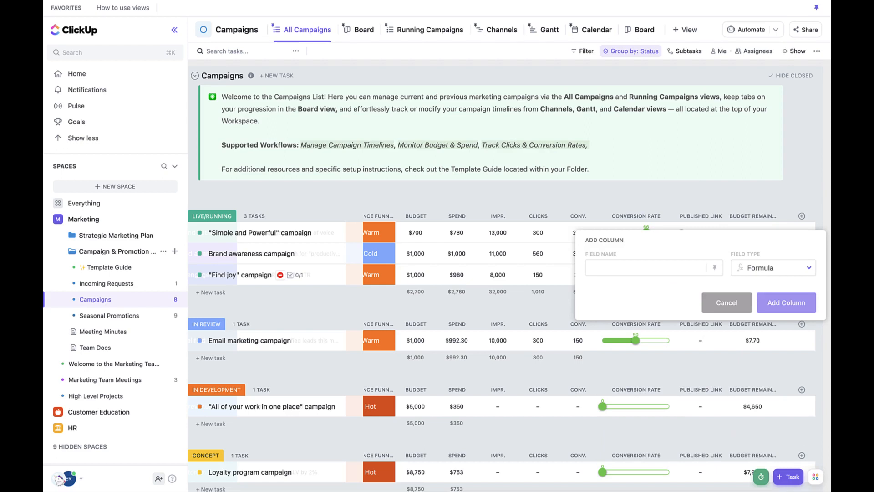
{"action": "type", "text": "Conversion Rate Fx"}
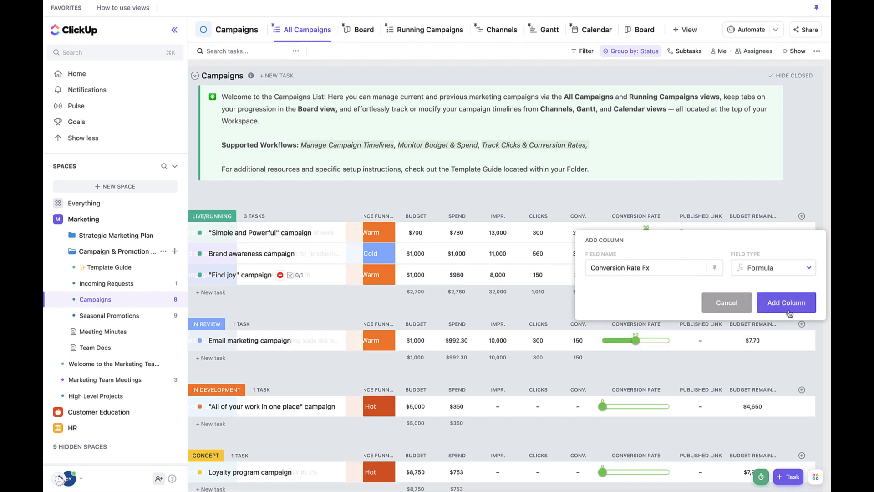
{"action": "left_click", "coordinate": [786, 302]}
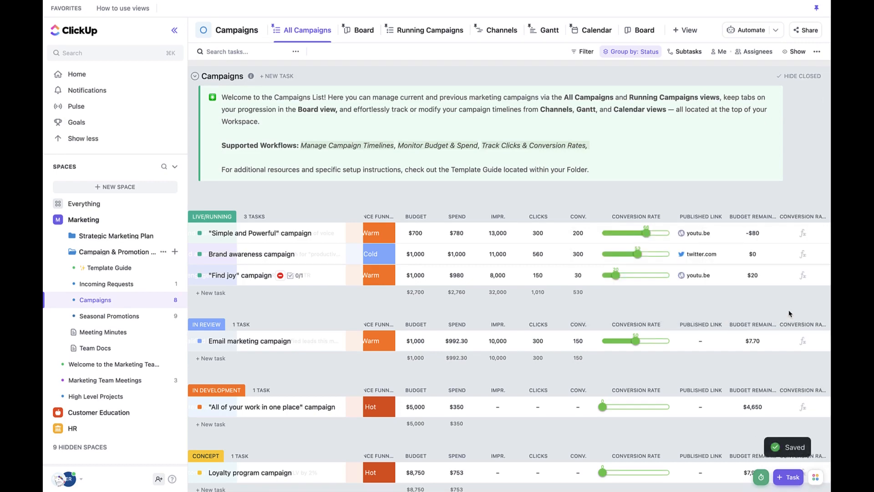
{"action": "left_click", "coordinate": [803, 233]}
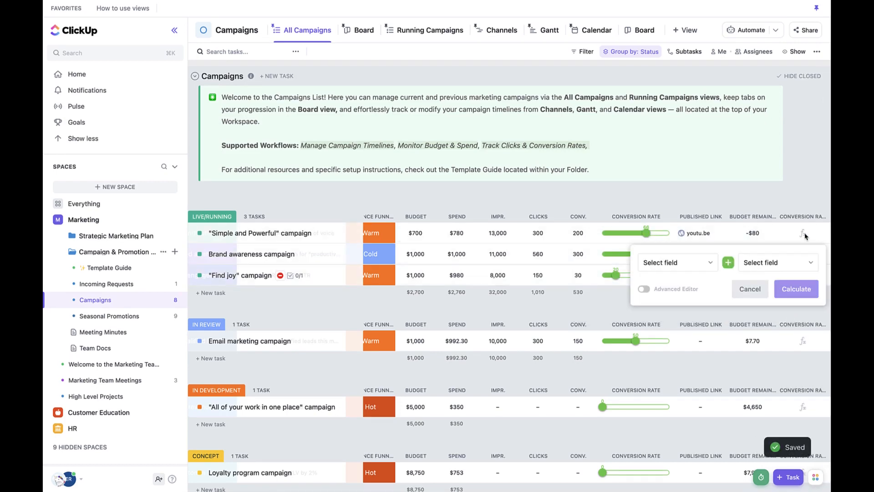